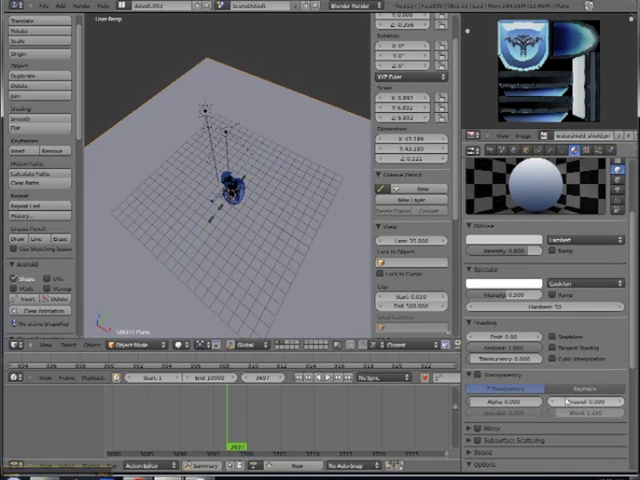
# Step: Scroll the viewport to bring the knight's camera framing into view
pyautogui.scroll(-3)
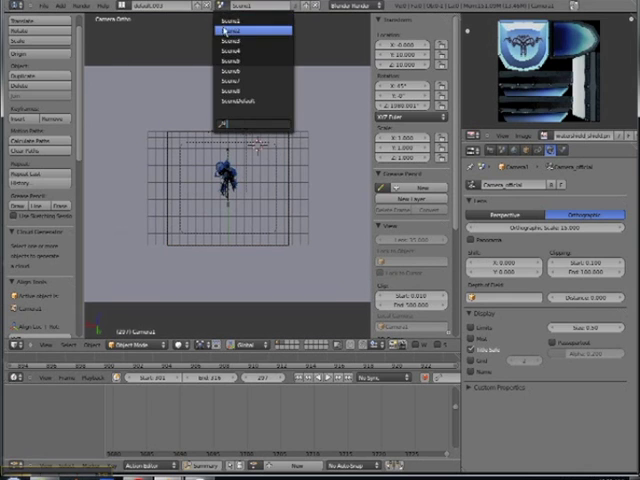
# Step: Switch the header scene selector to another scene of the knight file
pyautogui.click(240, 60)
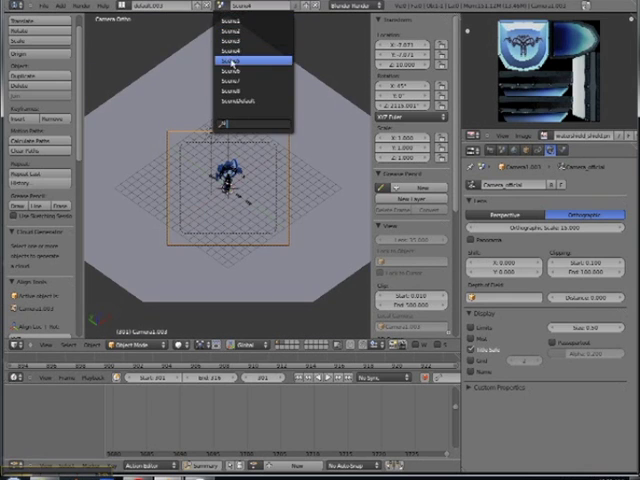
pyautogui.click(232, 64)
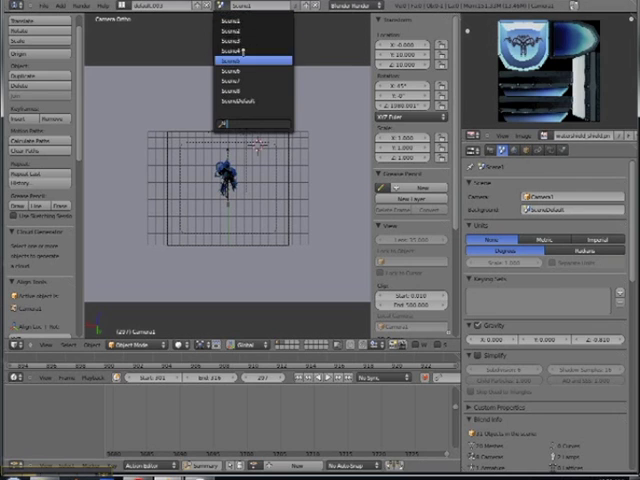
pyautogui.click(244, 70)
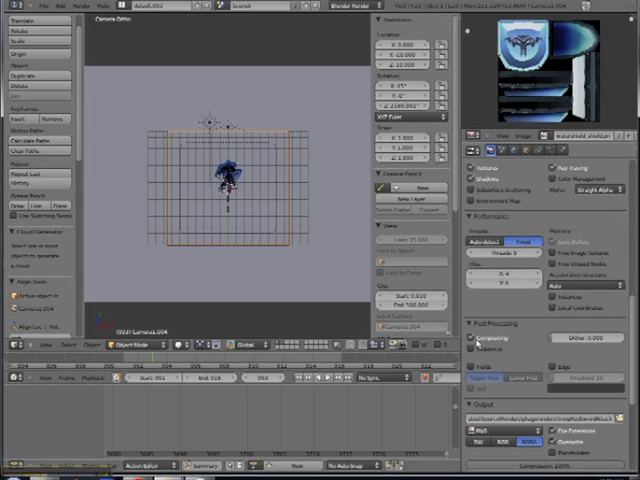
# Step: Scroll the Render properties down to the Dimensions and Output panels
pyautogui.scroll(-3)
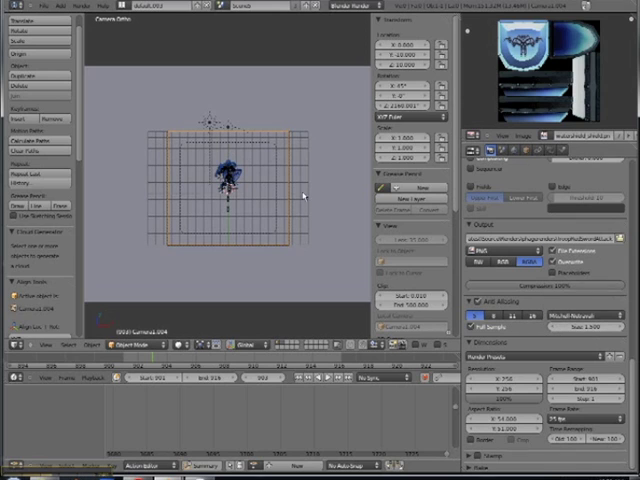
pyautogui.moveTo(232, 208)
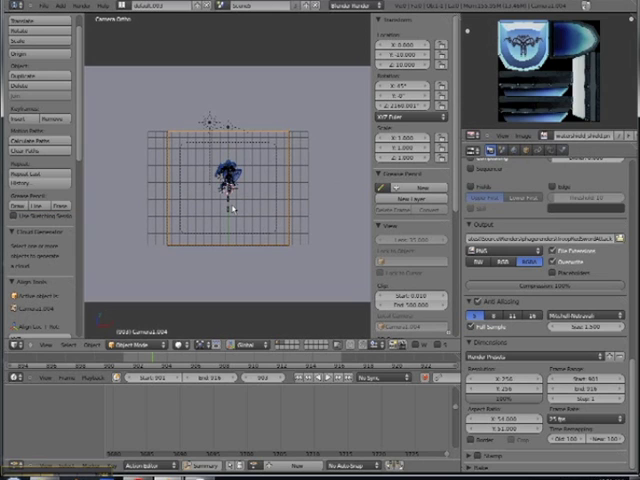
pyautogui.moveTo(284, 208)
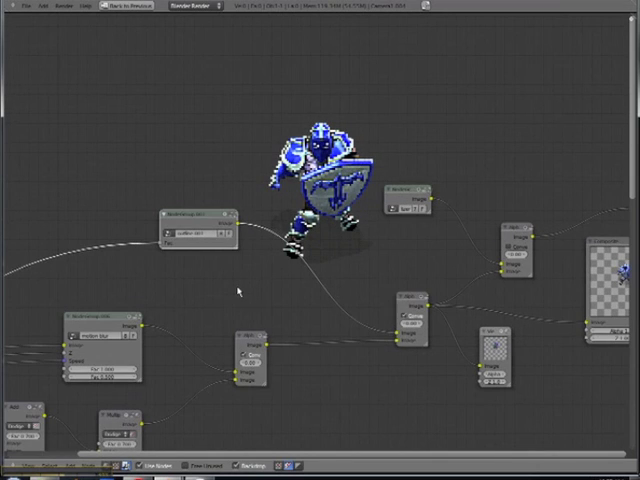
pyautogui.moveTo(272, 210)
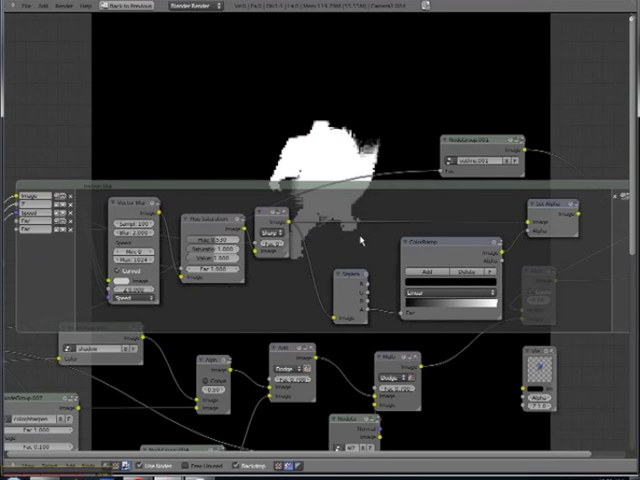
# Step: Preview the blue motion-blurred knight layer in the Viewer backdrop
pyautogui.click(168, 208)
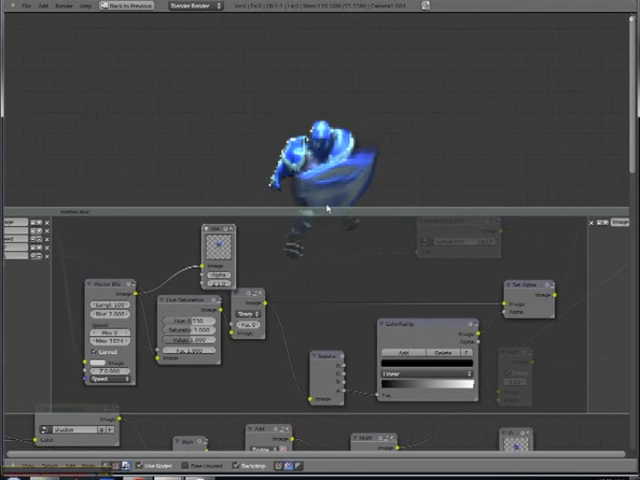
pyautogui.moveTo(248, 256)
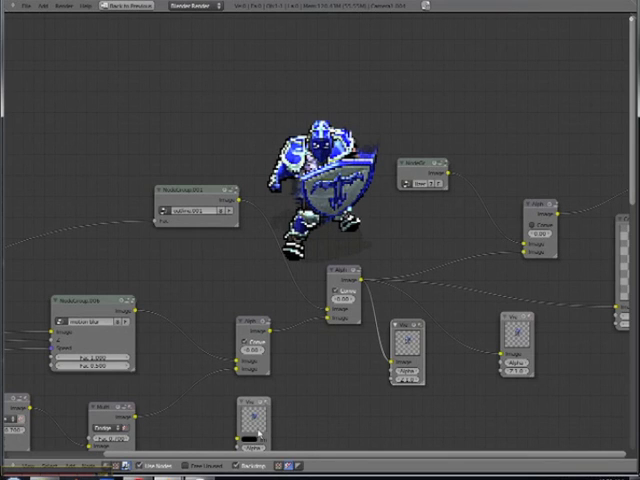
pyautogui.moveTo(320, 404)
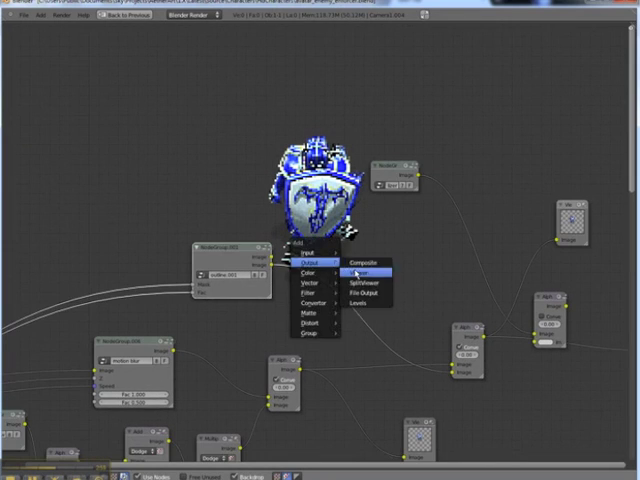
# Step: Add a Color node after the knight's alpha to output a black shadow silhouette
pyautogui.click(366, 272)
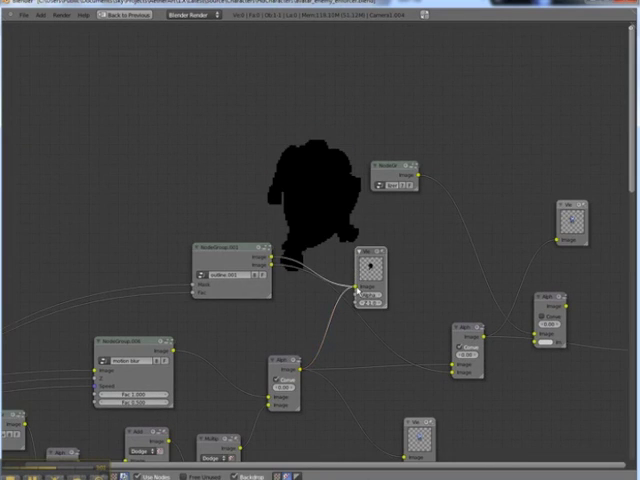